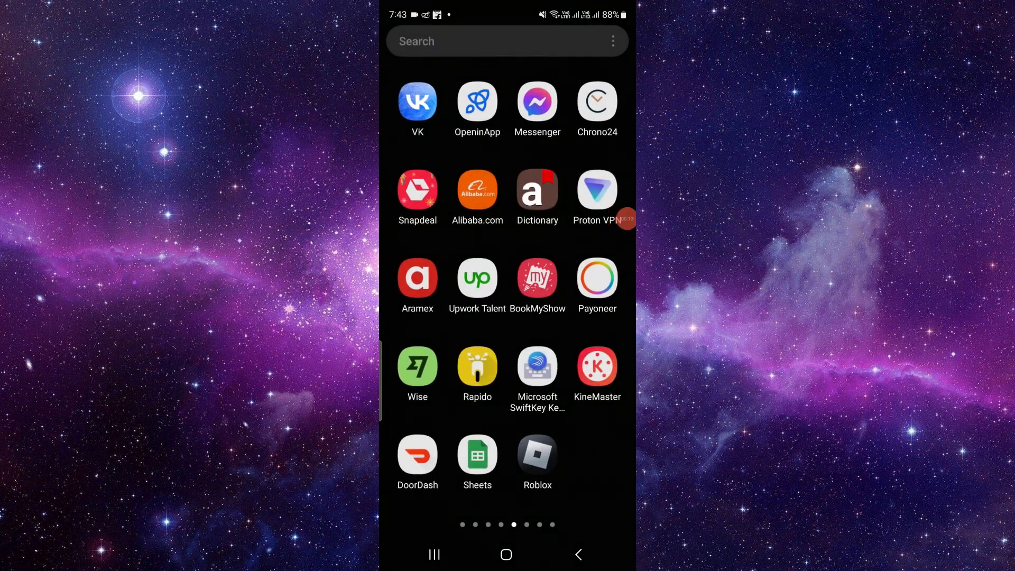
Launch DoorDash, then leave it and open DoorDash's app info page
left_click(418, 448)
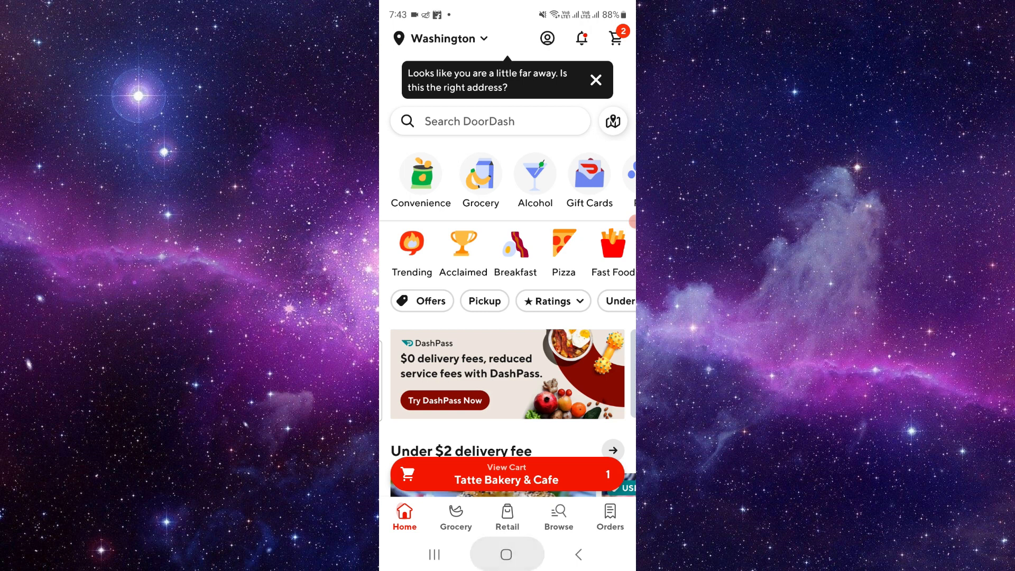
left_click(507, 555)
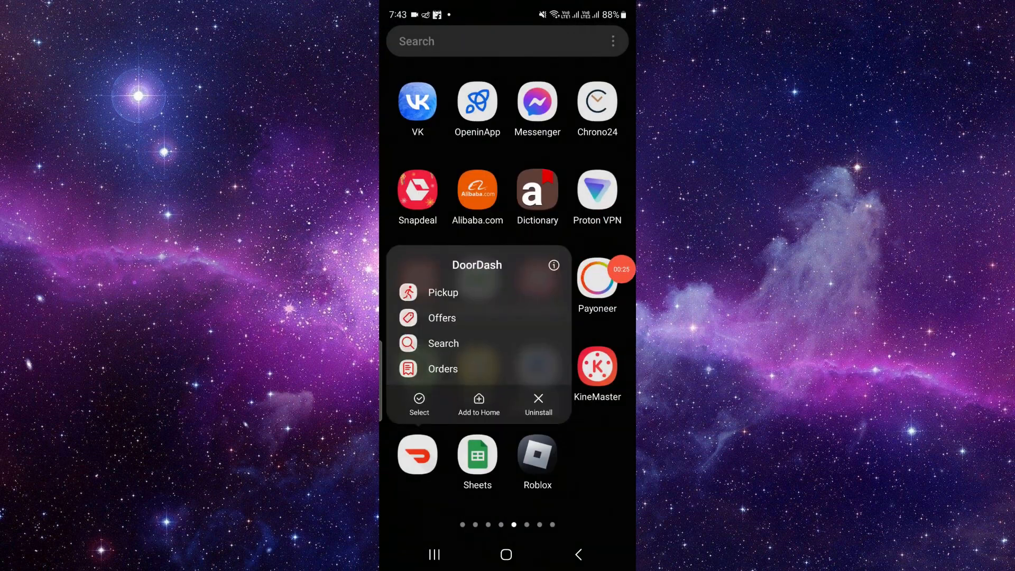
left_click(554, 265)
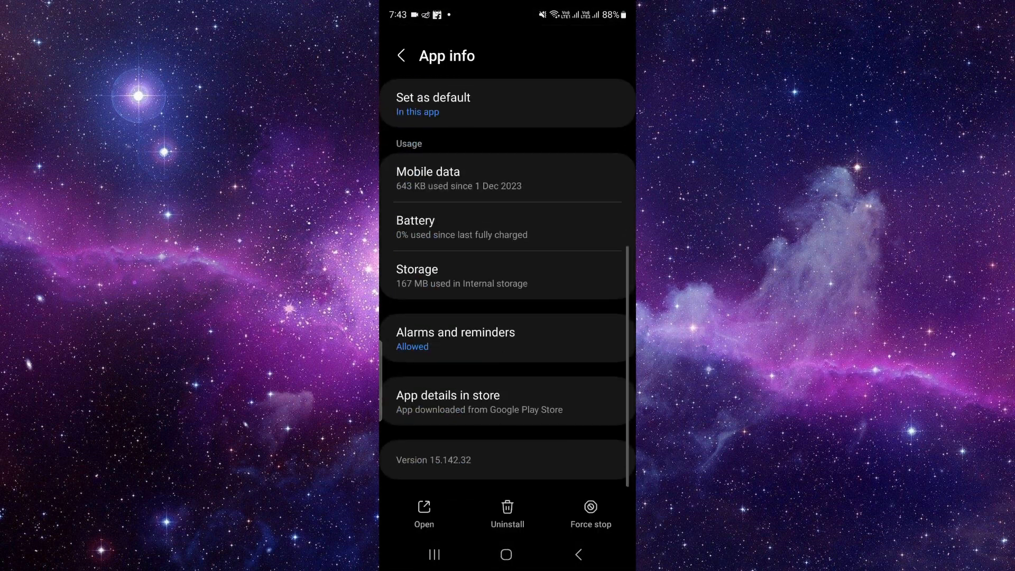
Clear all of DoorDash's stored data from its Storage page and confirm Delete
left_click(507, 276)
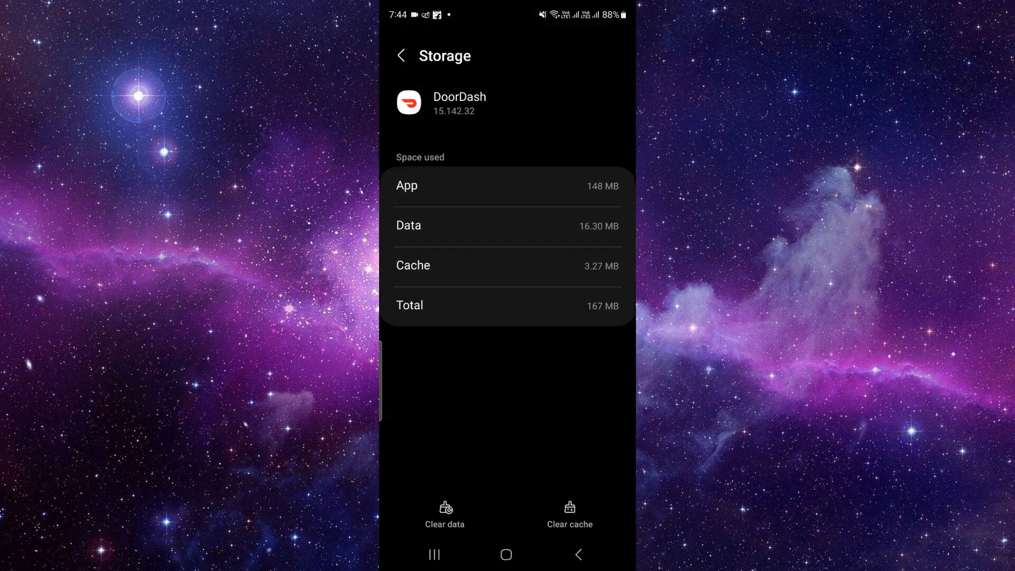
left_click(445, 509)
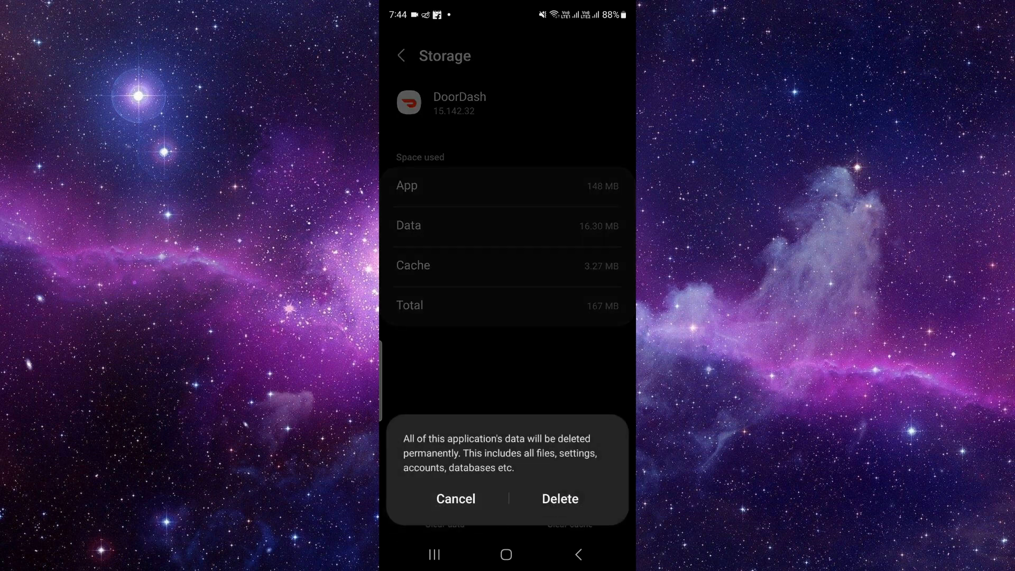
left_click(456, 498)
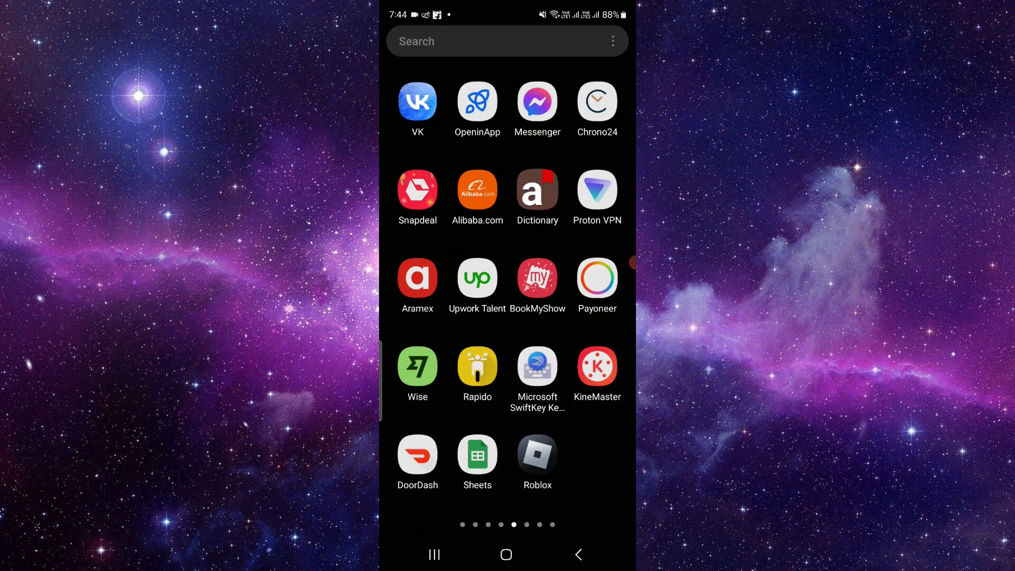
From the home screen, search Google for 'doordash' and scroll the results
left_click(507, 554)
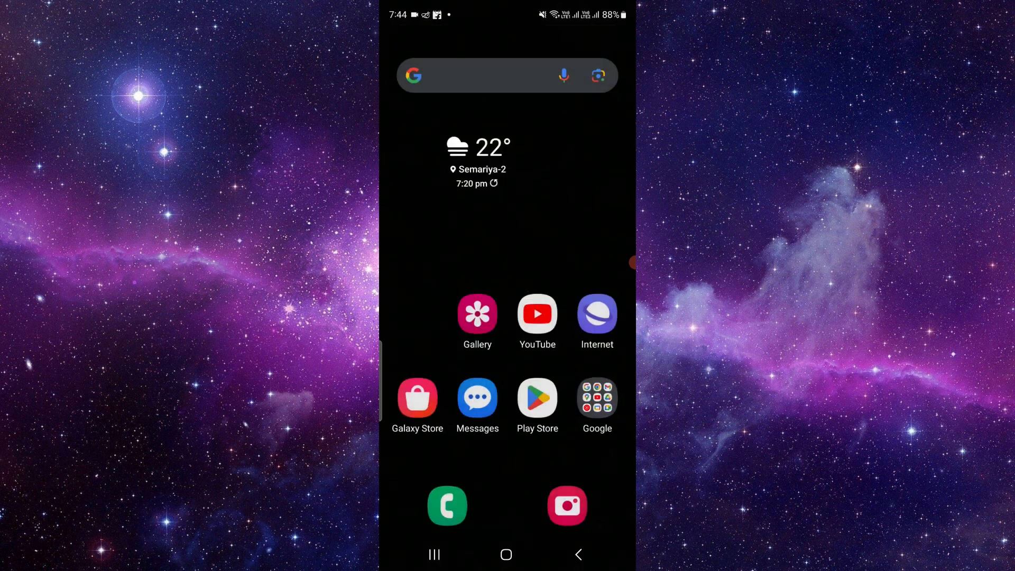
left_click(479, 75)
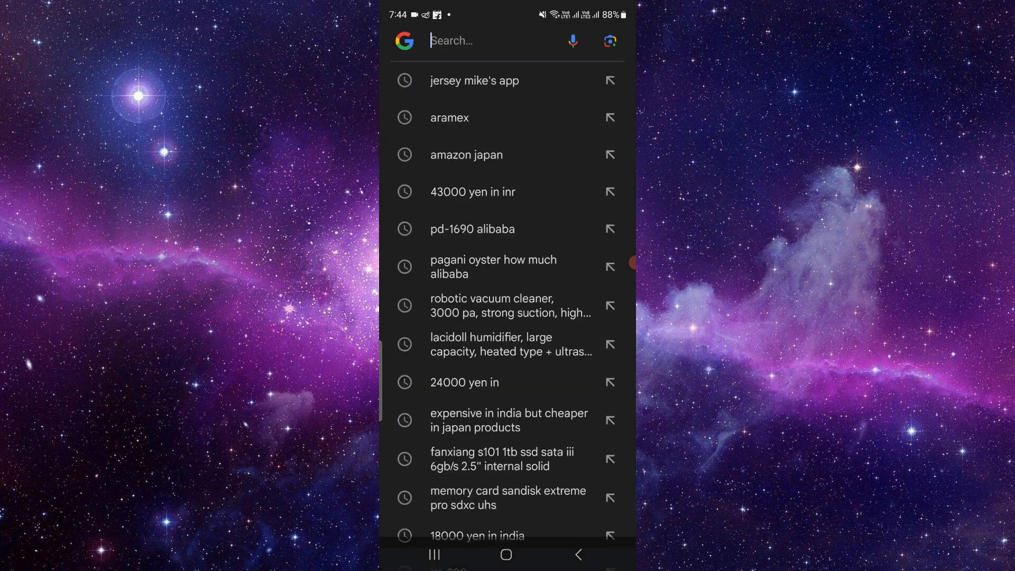
type("doordash")
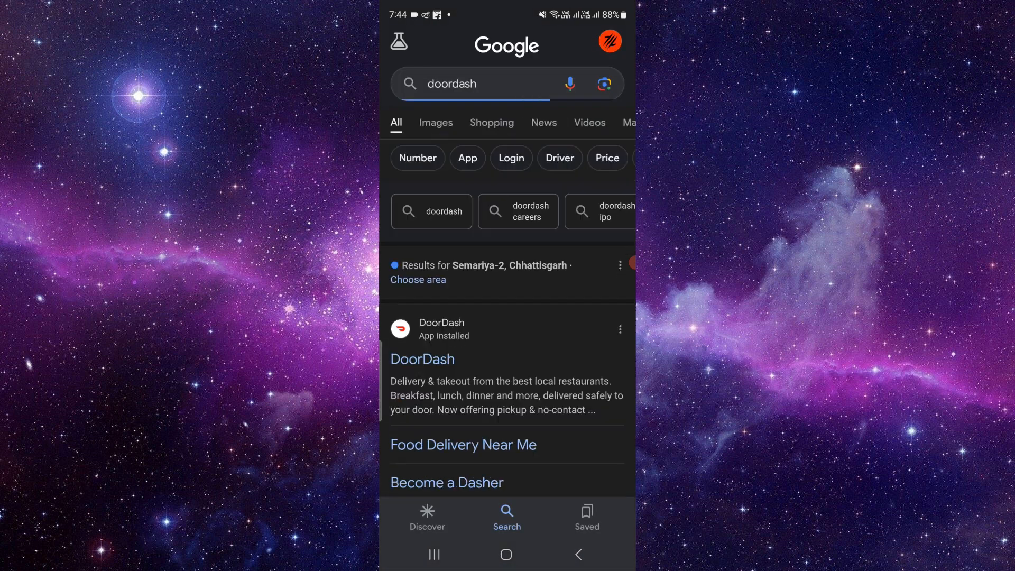
scroll("down", 3)
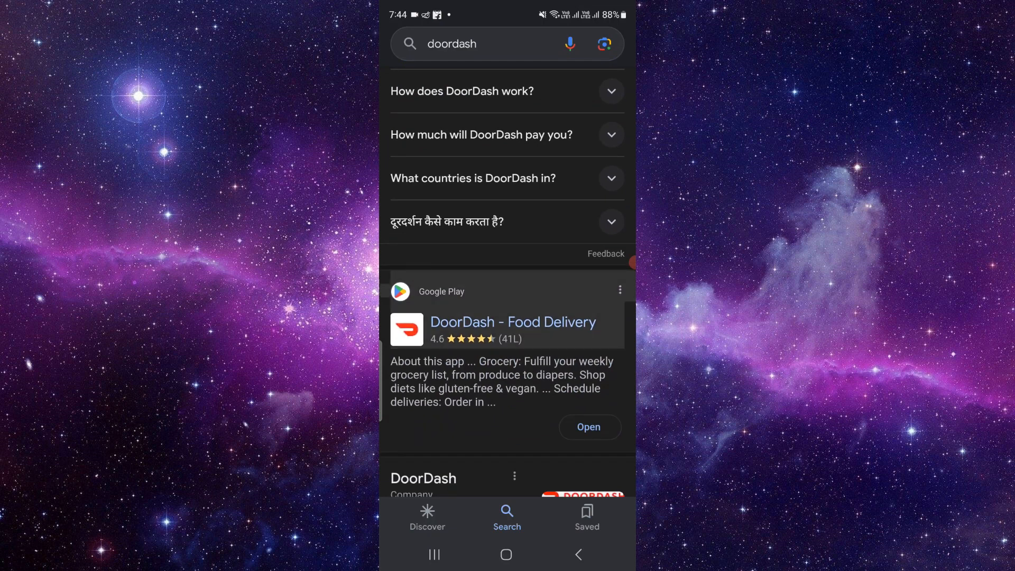
View DoorDash's Google Play listing, then close it and return home
left_click(511, 322)
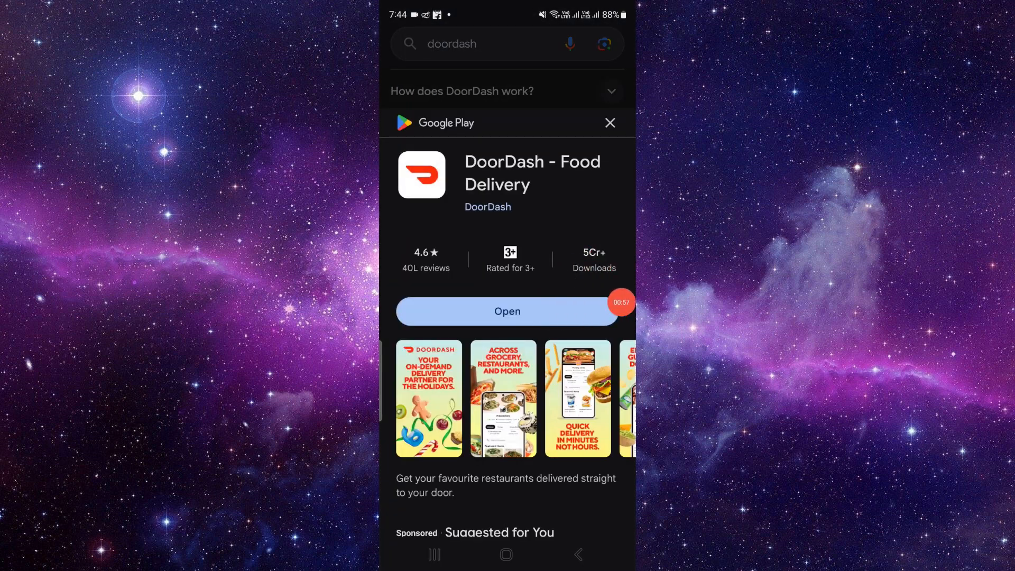
left_click(609, 123)
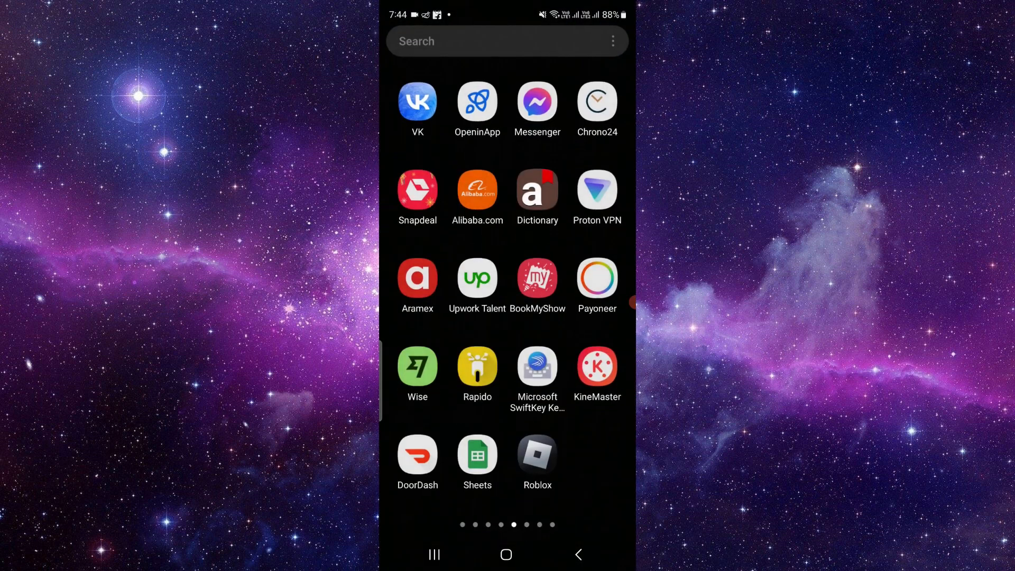
left_click(505, 554)
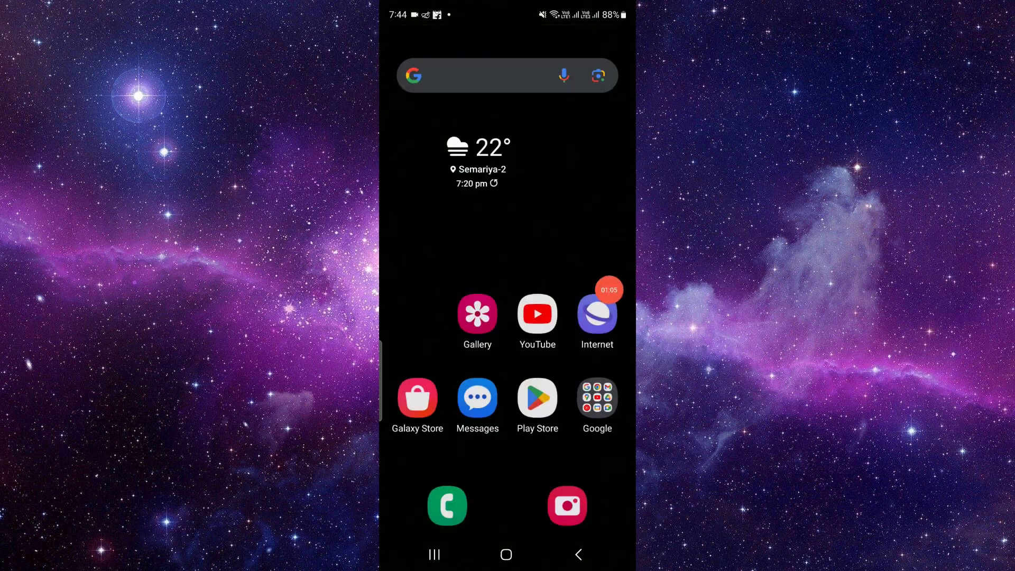